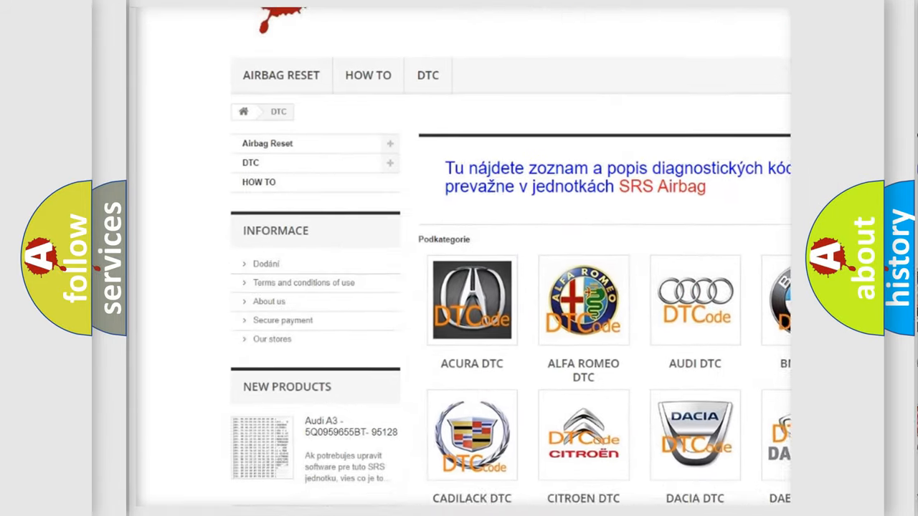
scroll("down", 3)
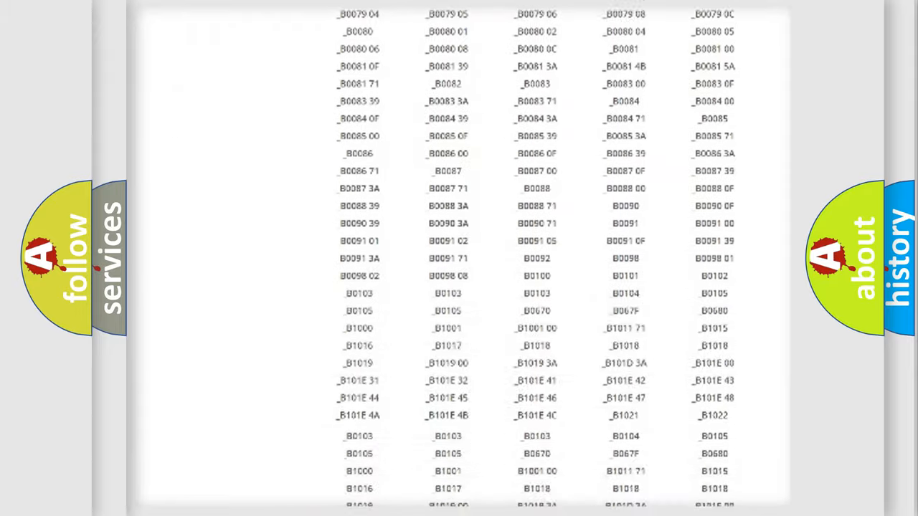
scroll("up", 3)
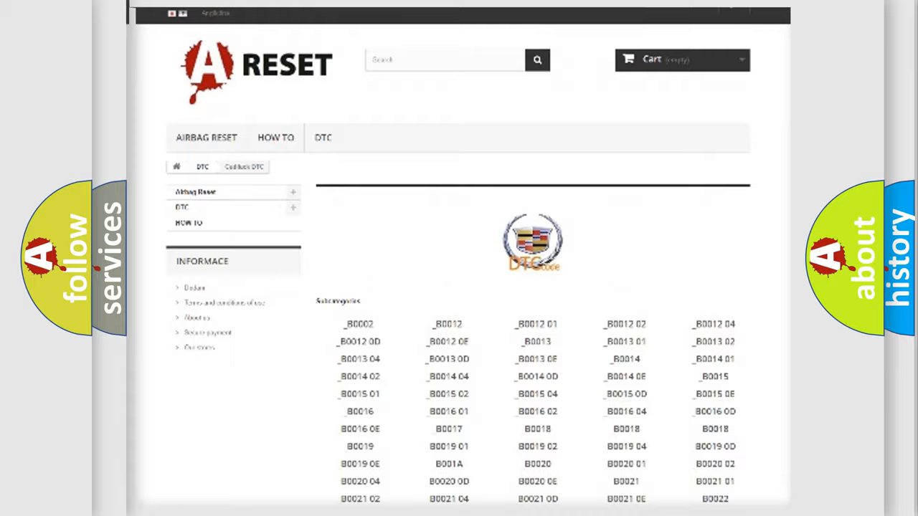